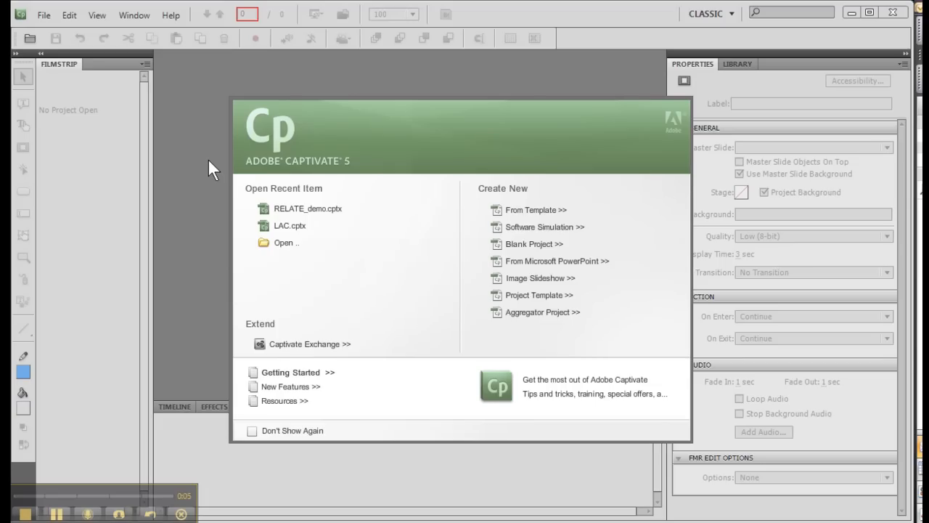
mouse_move(294, 212)
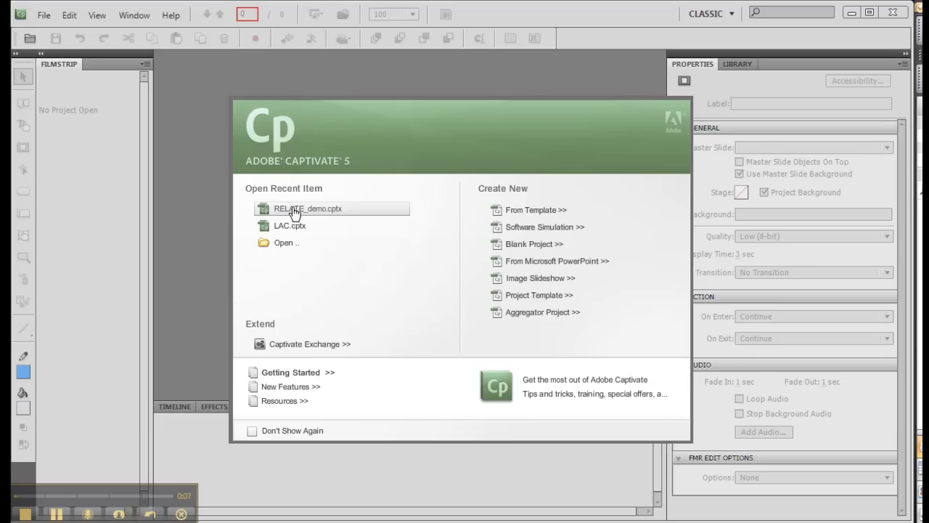
Open the recent project RELATE_demo.cptx from the welcome screen.
click(308, 208)
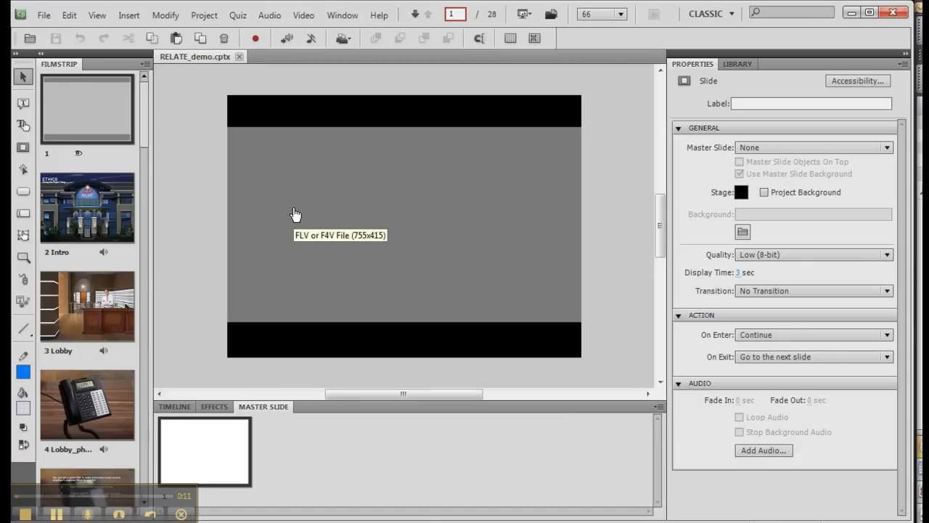
mouse_move(242, 158)
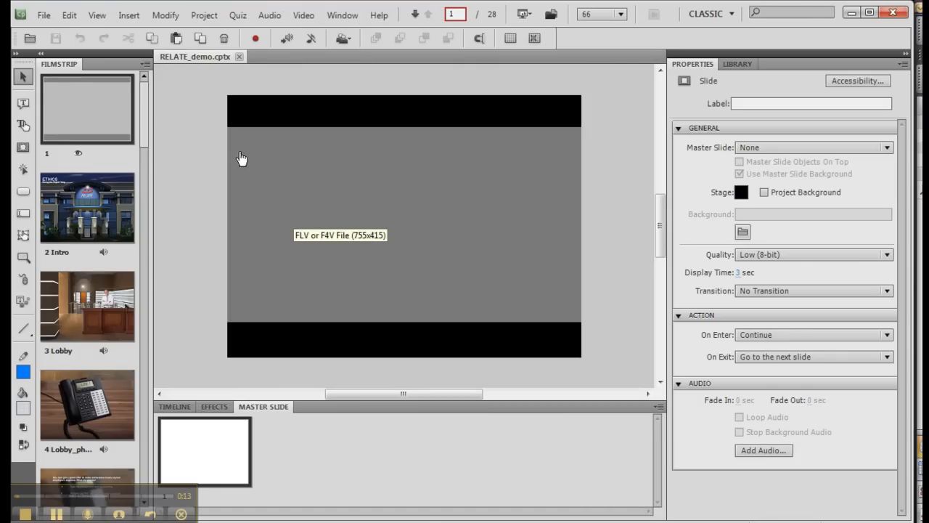
mouse_move(48, 16)
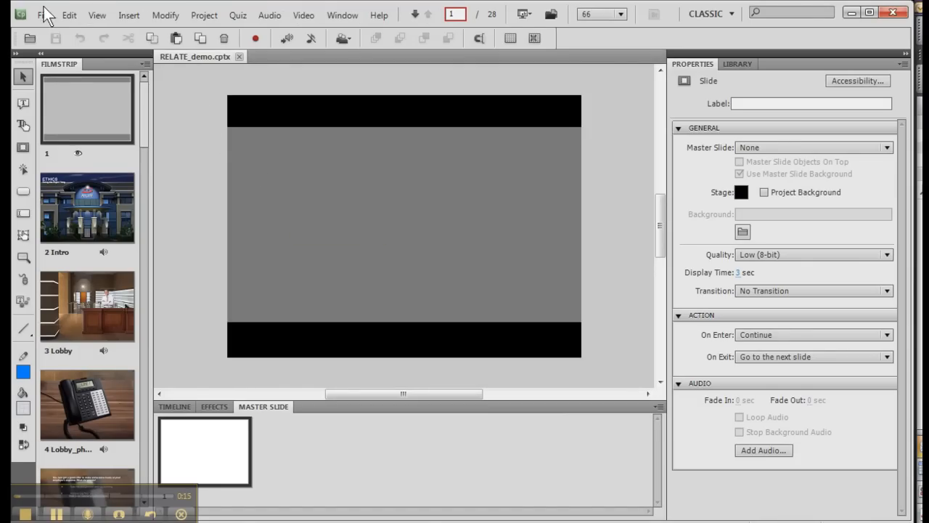
Open LAC.cptx from My Adobe Captivate Projects as a second project tab.
click(44, 14)
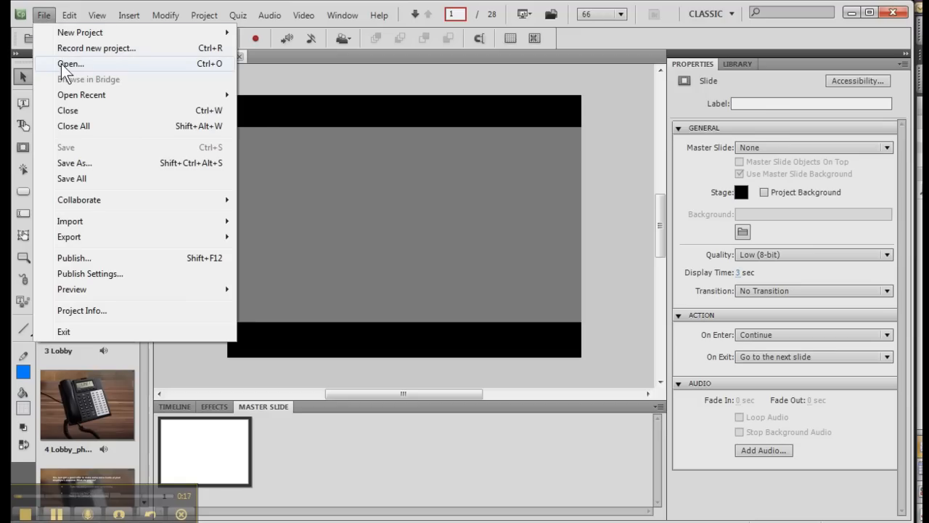
click(71, 64)
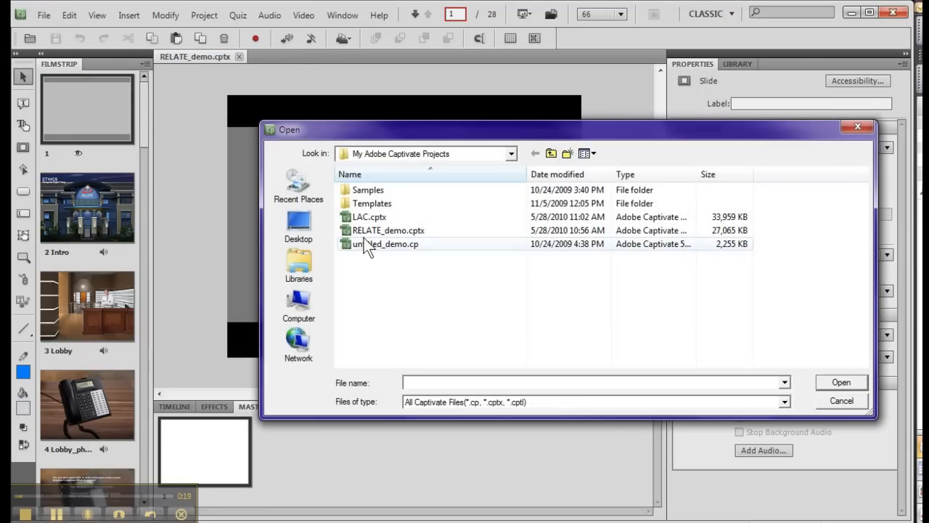
mouse_move(378, 233)
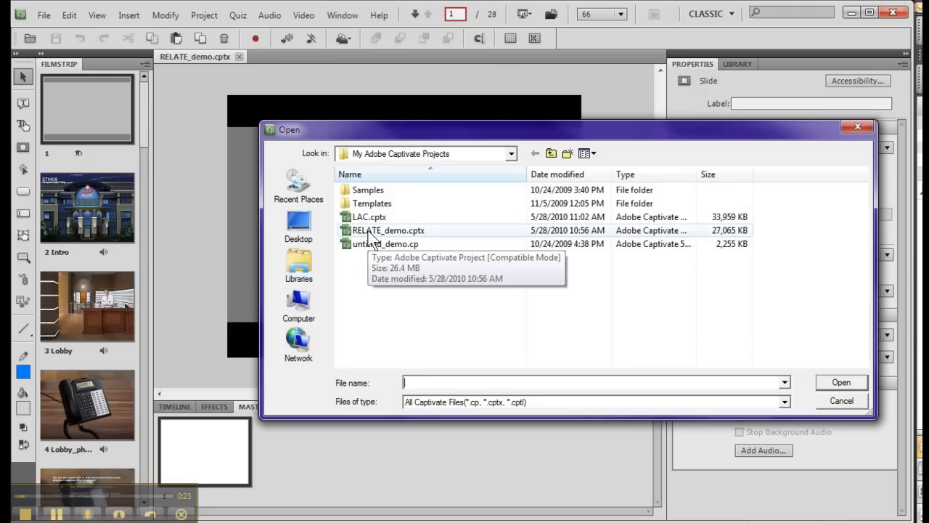
mouse_move(366, 222)
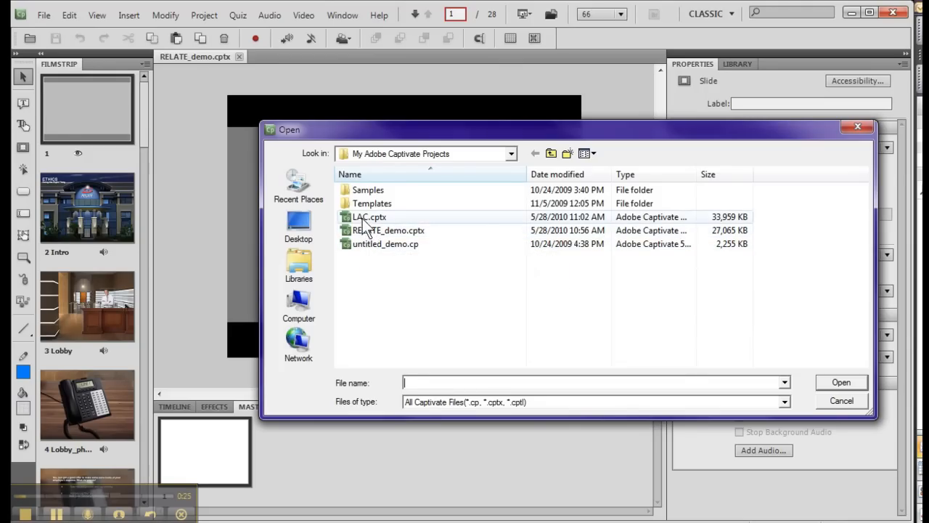
double_click(369, 216)
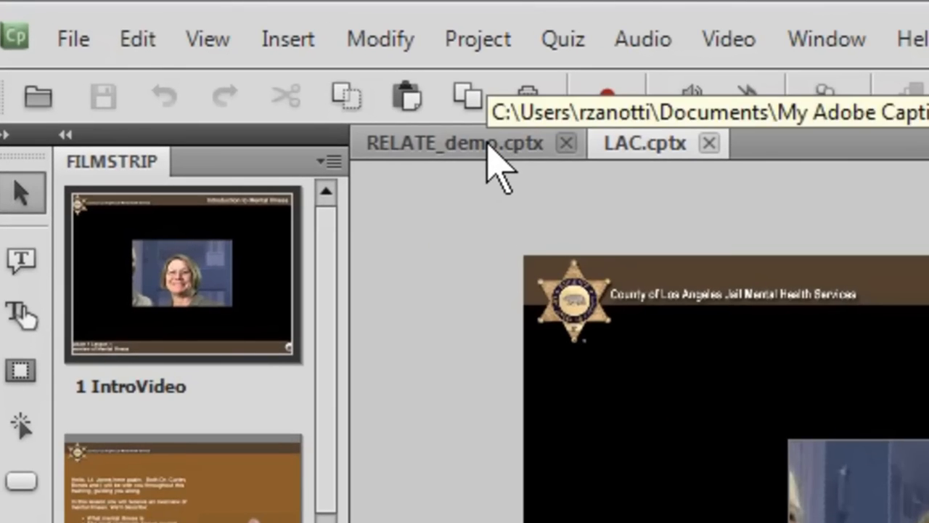
Alternate between the LAC and RELATE_demo tabs, ending on RELATE_demo with LAC first.
click(643, 143)
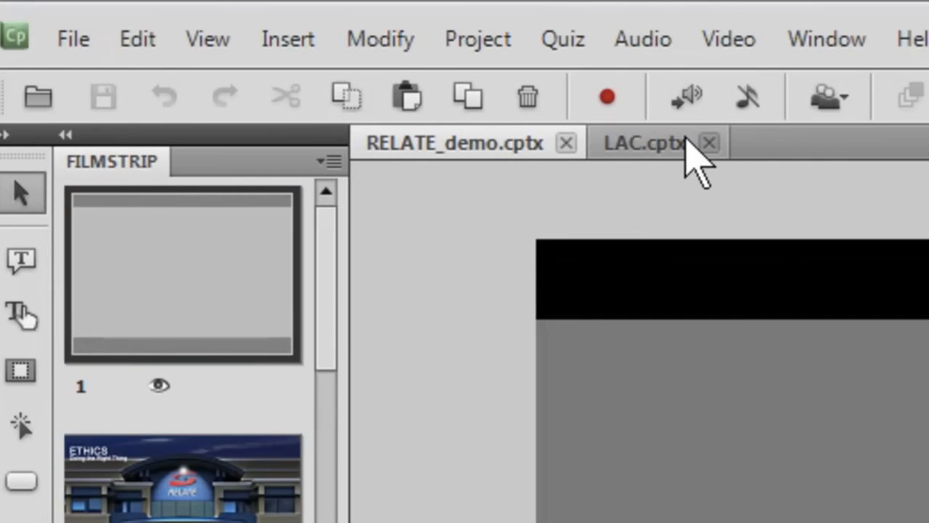
click(449, 142)
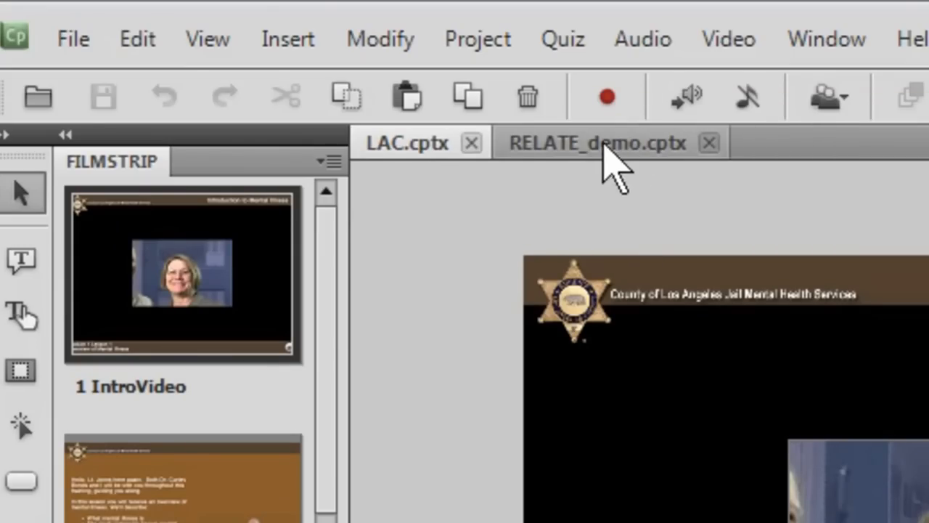
click(596, 142)
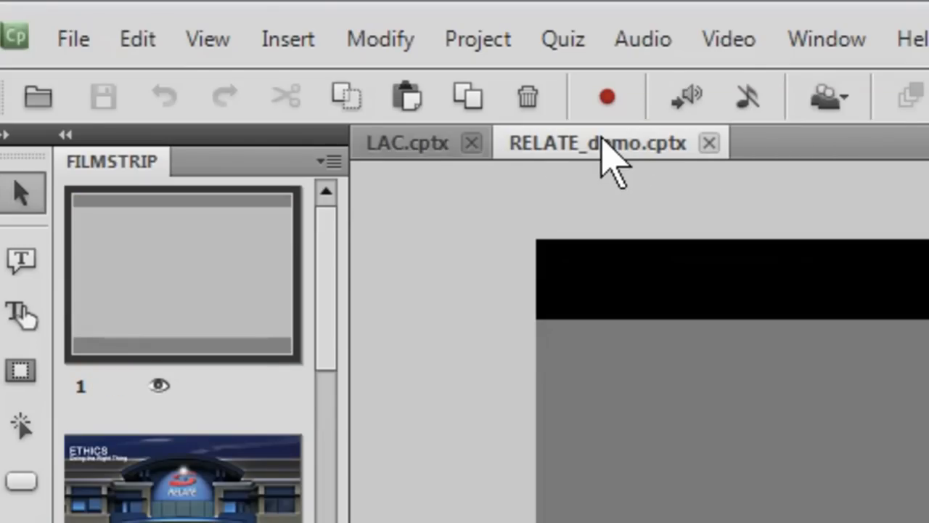
click(406, 143)
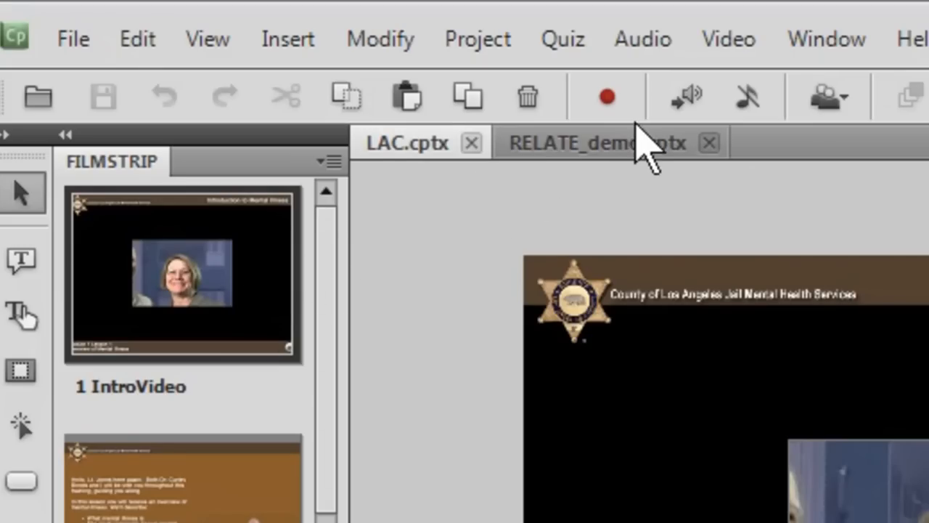
click(581, 142)
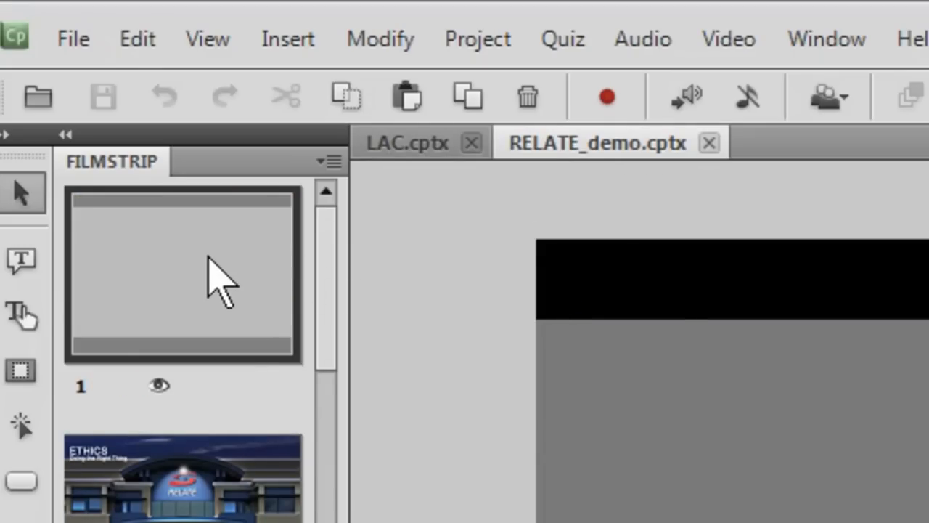
Copy RELATE_demo's first slide and paste it into LAC's filmstrip as slide 1.
right_click(182, 272)
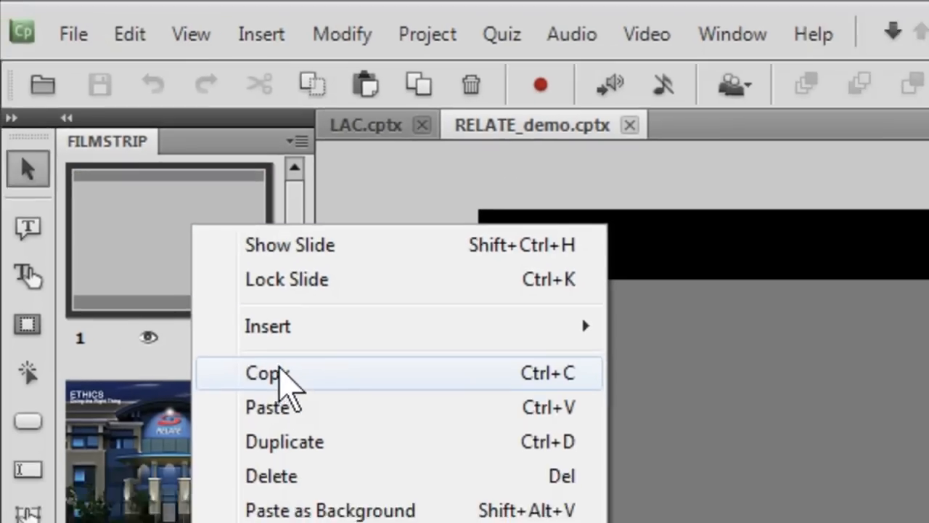
click(296, 95)
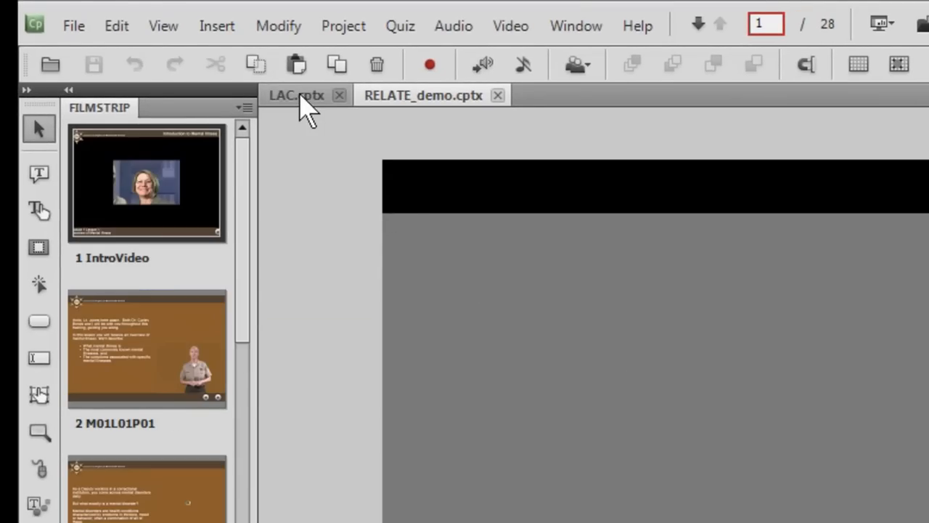
click(295, 95)
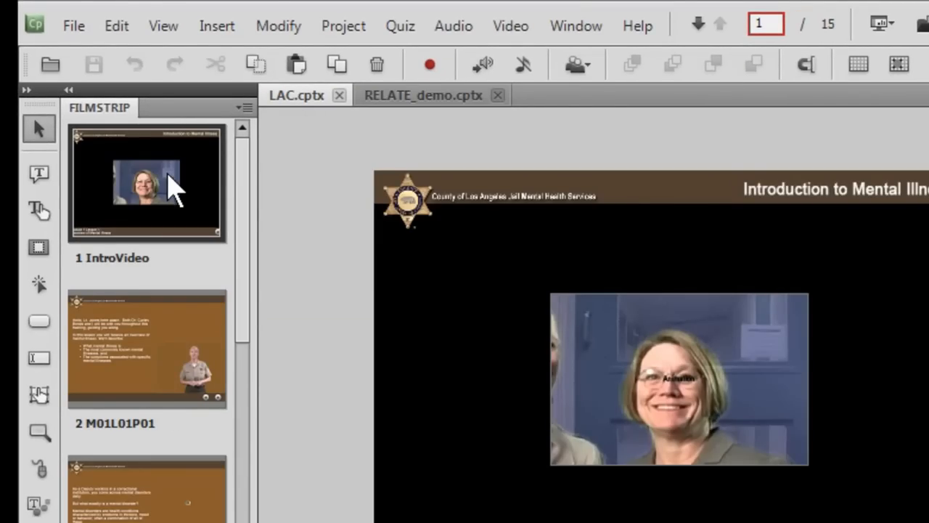
right_click(147, 182)
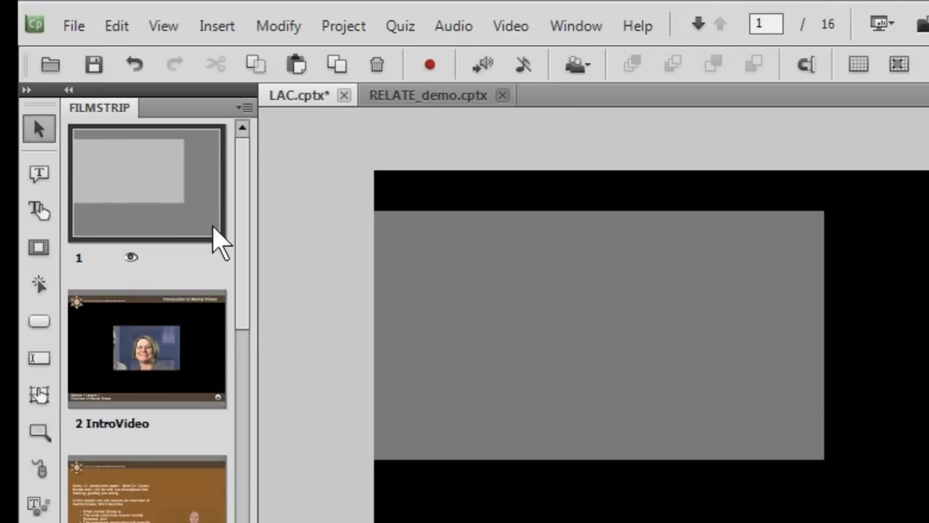
mouse_move(341, 131)
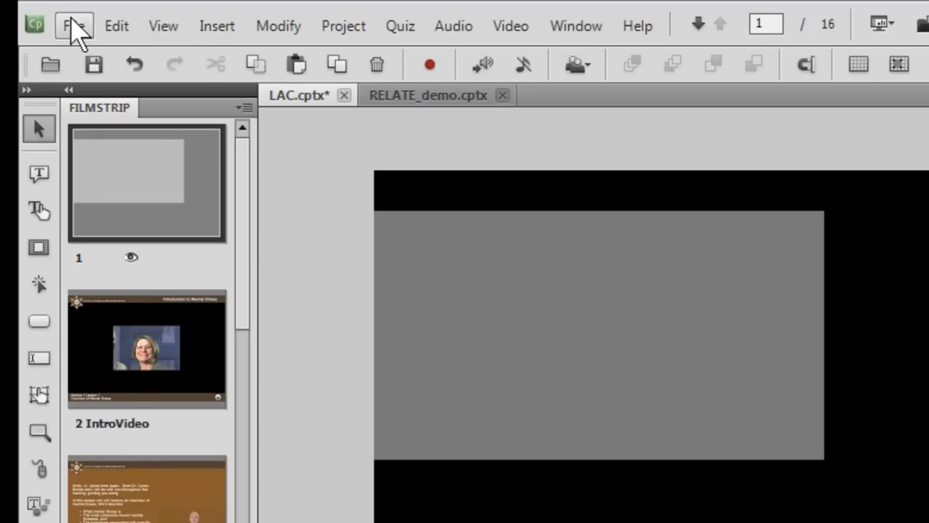
Browse File > New Project options and dismiss the menu without choosing anything.
click(74, 25)
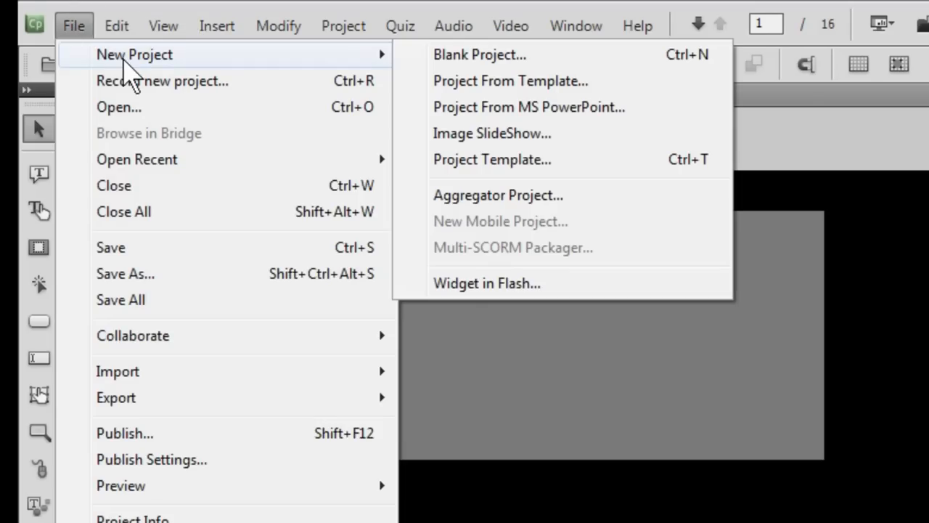
mouse_move(497, 81)
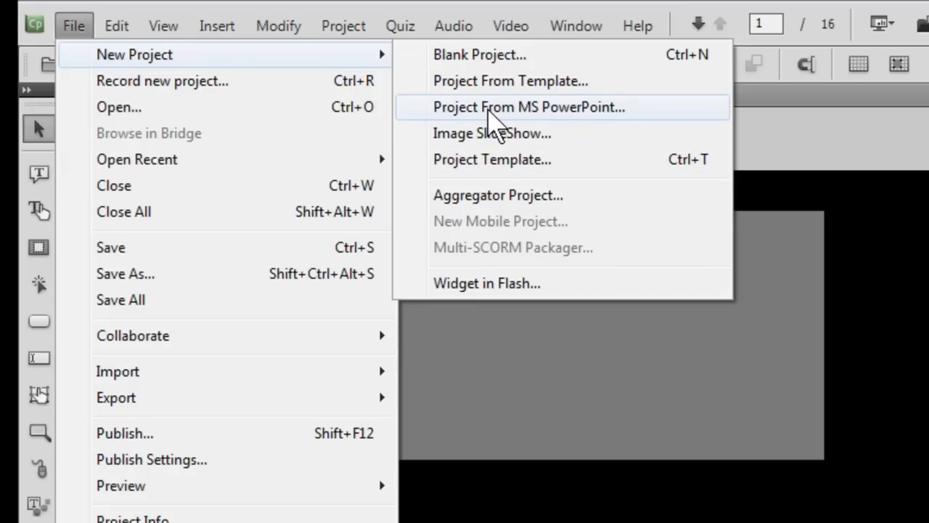
mouse_move(486, 116)
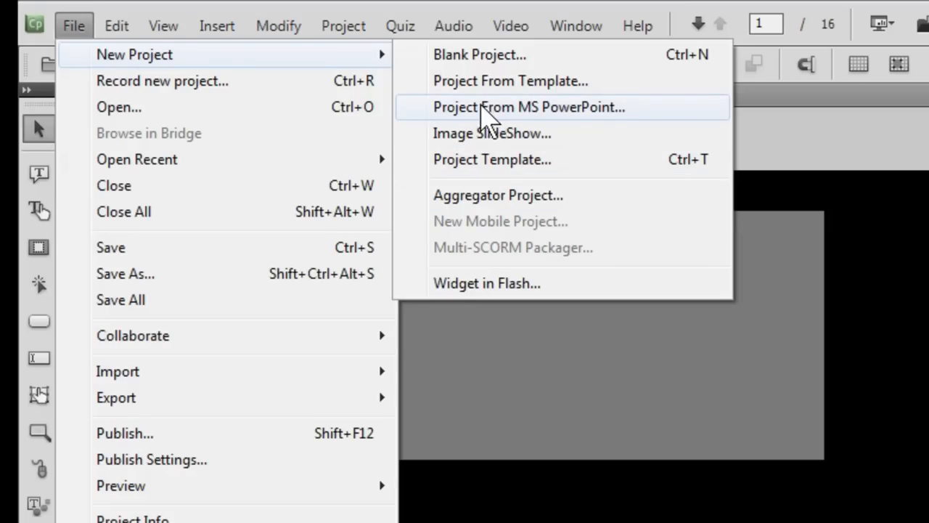
click(278, 25)
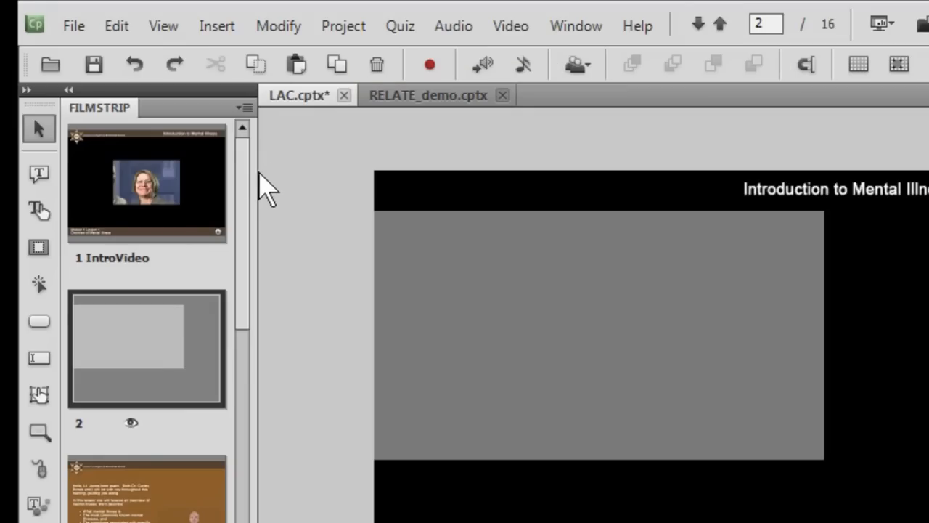
Switch between the LAC and RELATE_demo tabs repeatedly, ending on RELATE_demo.
click(428, 95)
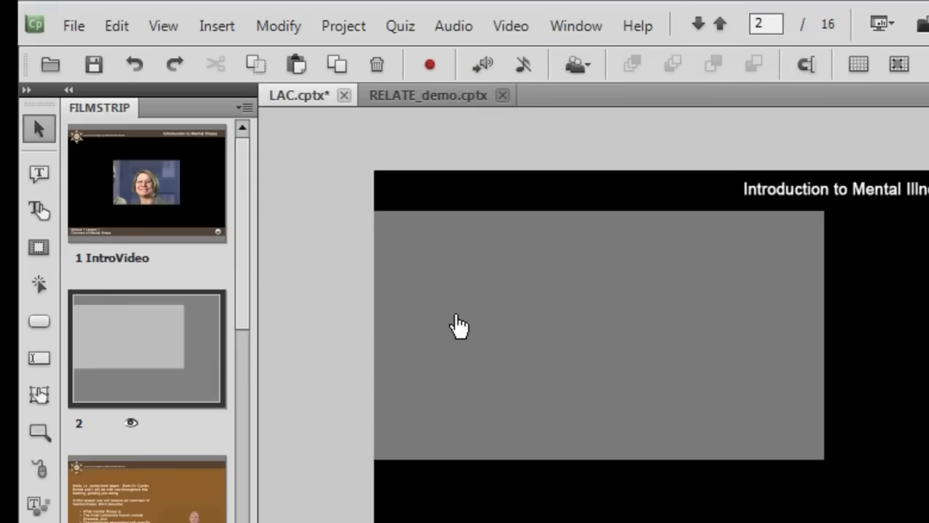
click(428, 95)
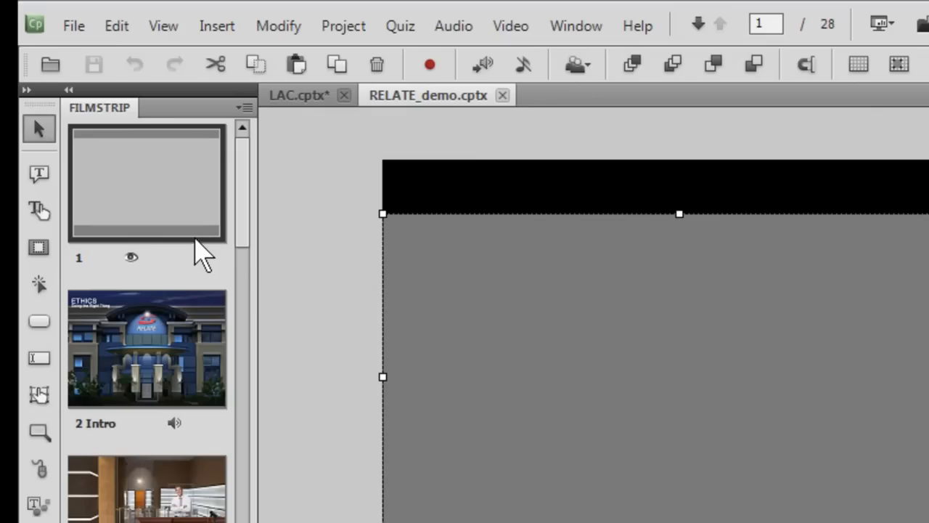
mouse_move(537, 131)
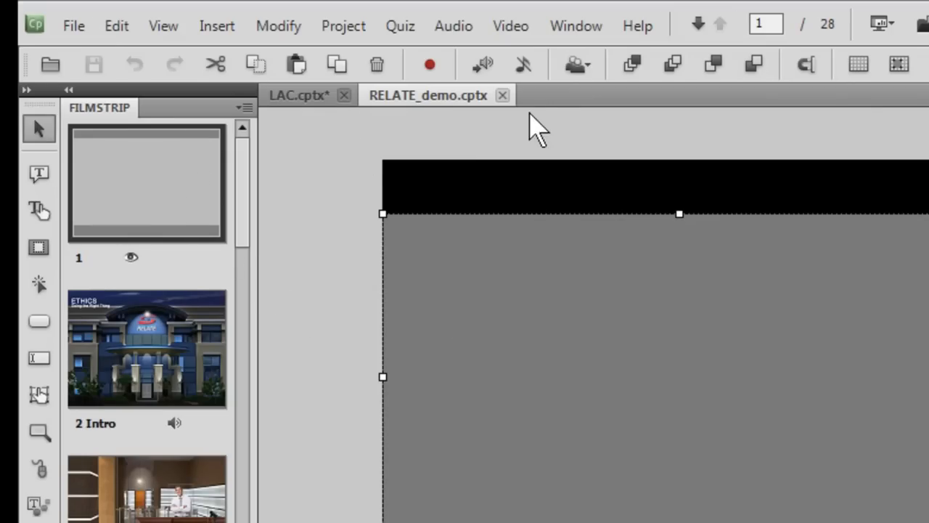
click(297, 95)
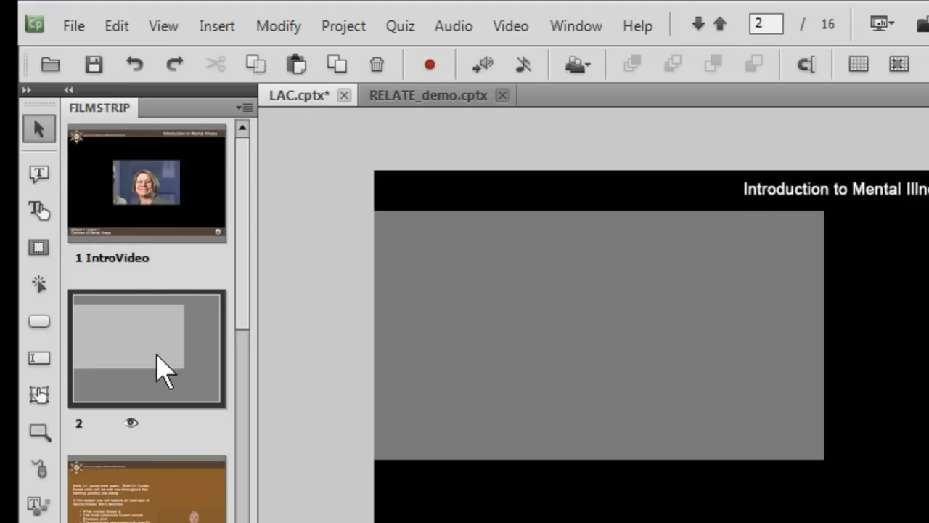
click(428, 96)
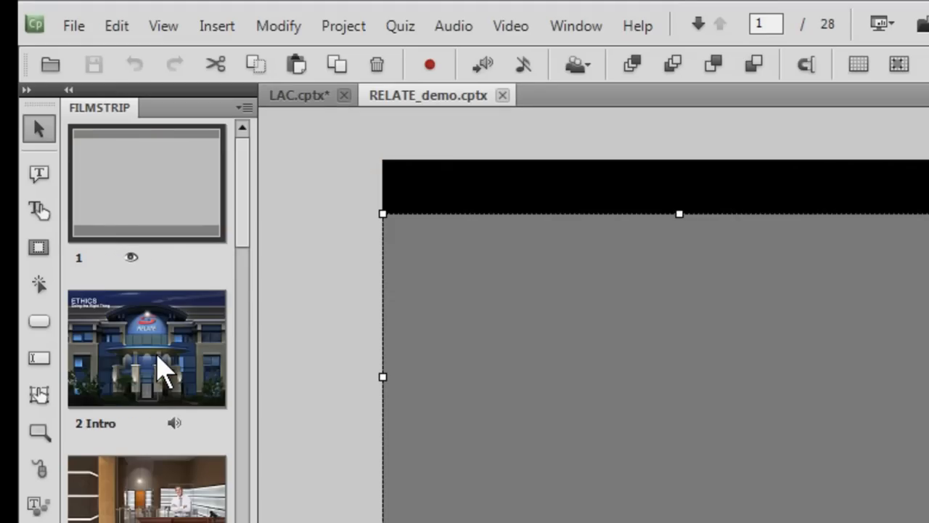
click(297, 95)
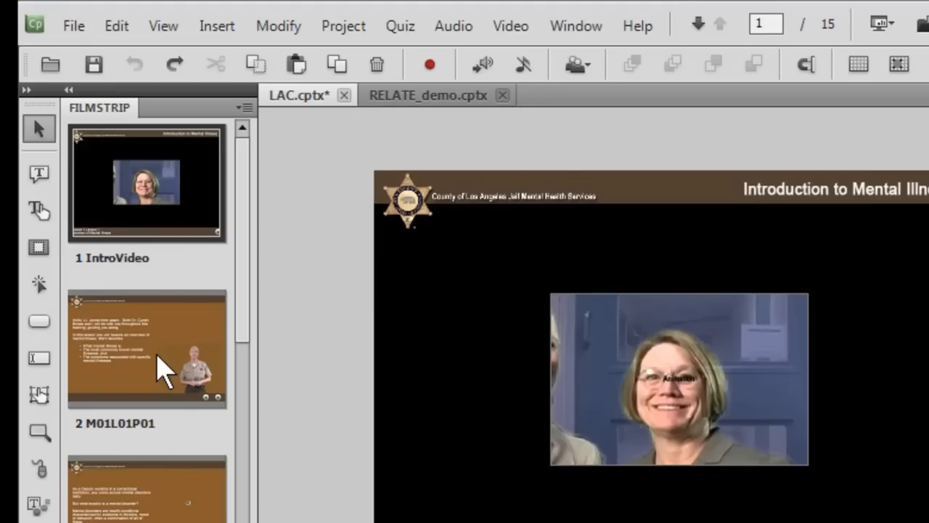
click(427, 95)
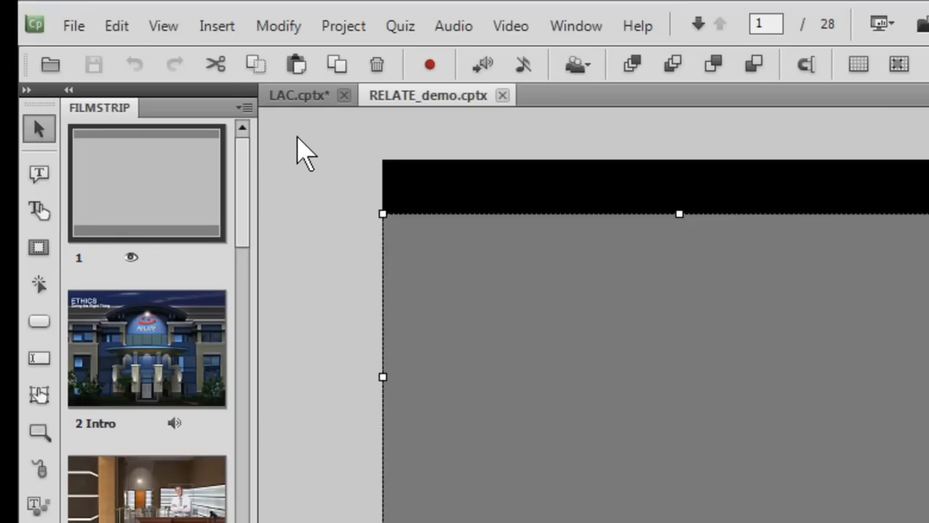
mouse_move(355, 134)
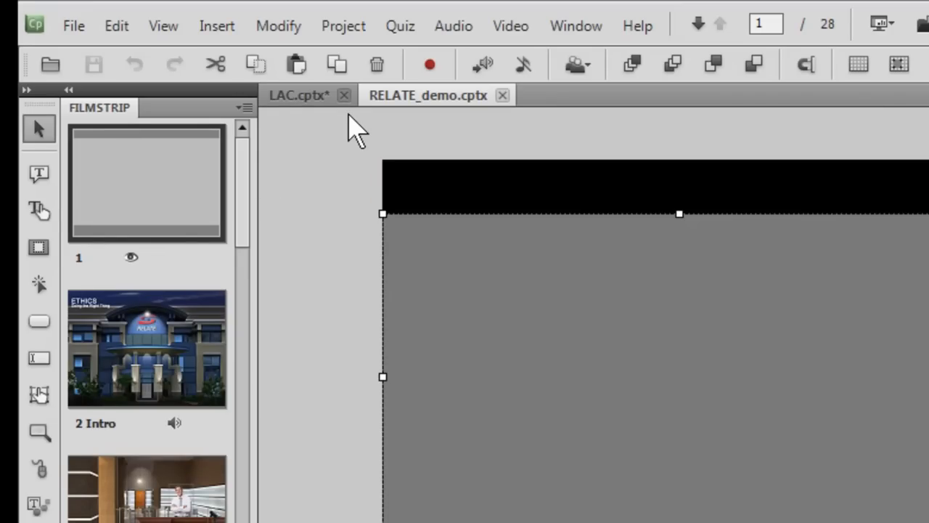
mouse_move(360, 141)
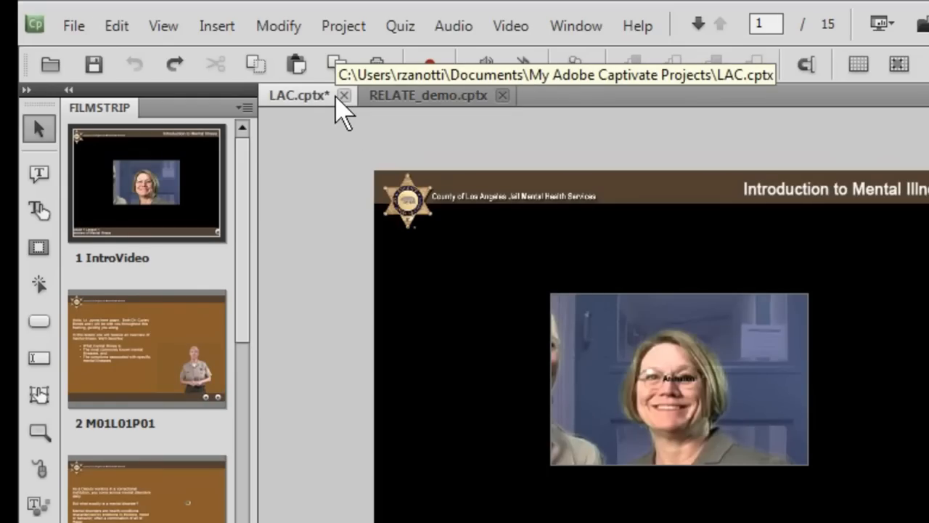
mouse_move(524, 112)
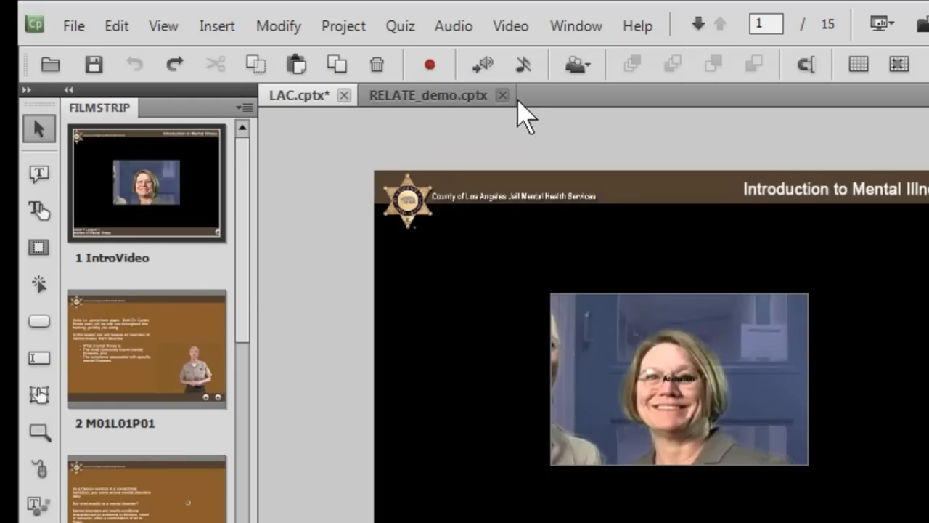
Close the RELATE_demo tab, then close LAC choosing Don't save.
click(503, 96)
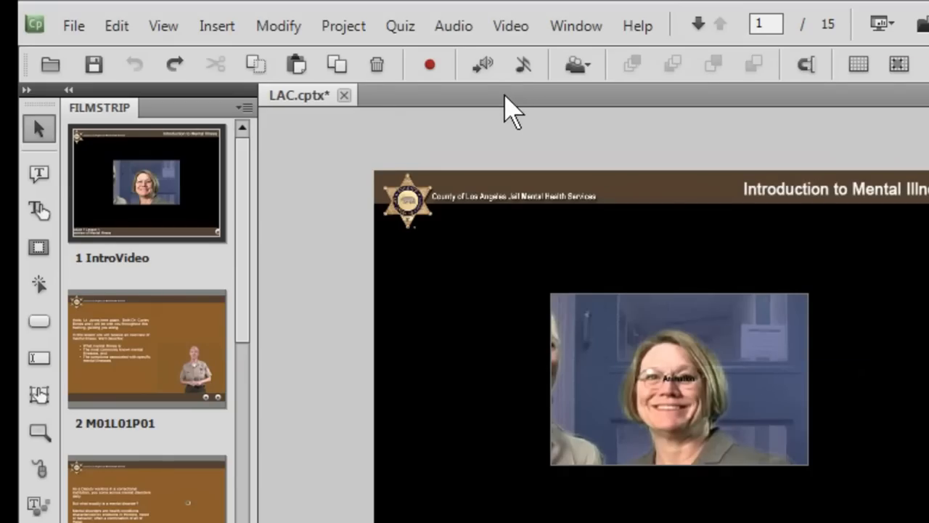
mouse_move(345, 95)
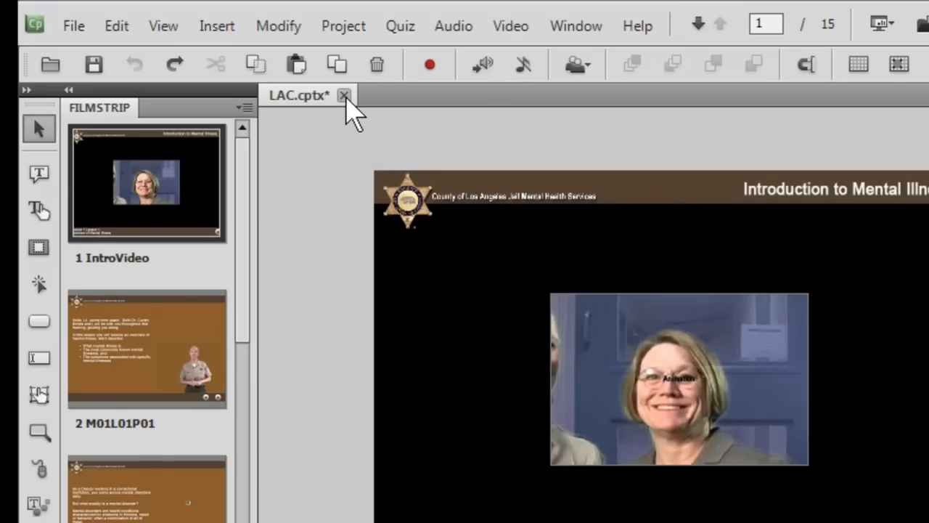
click(345, 95)
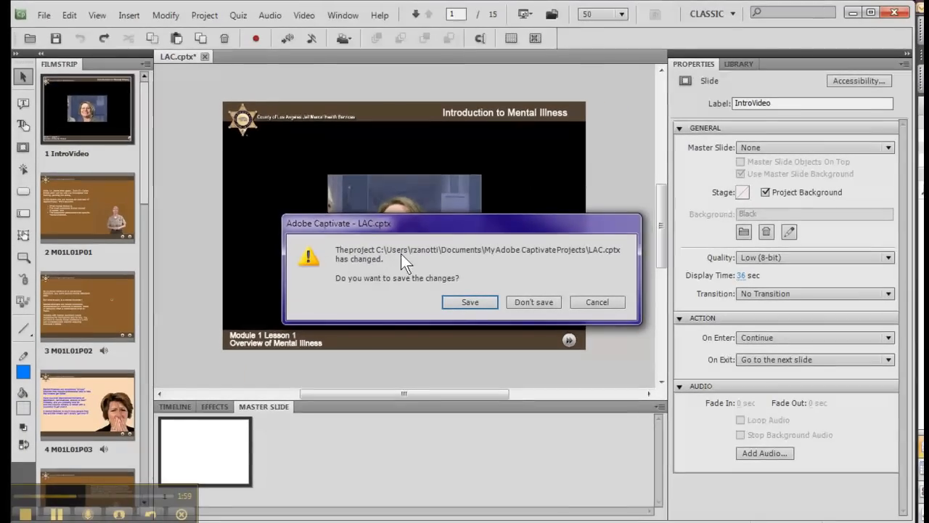
click(533, 302)
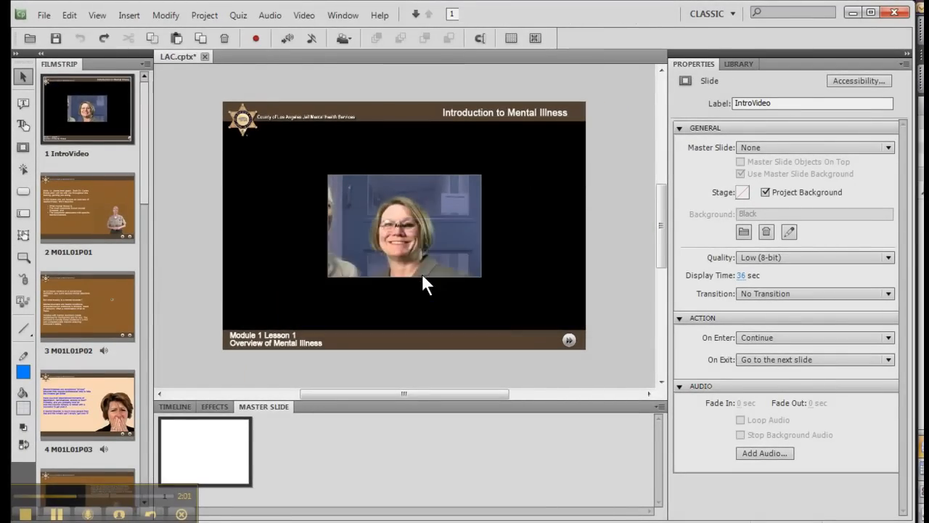